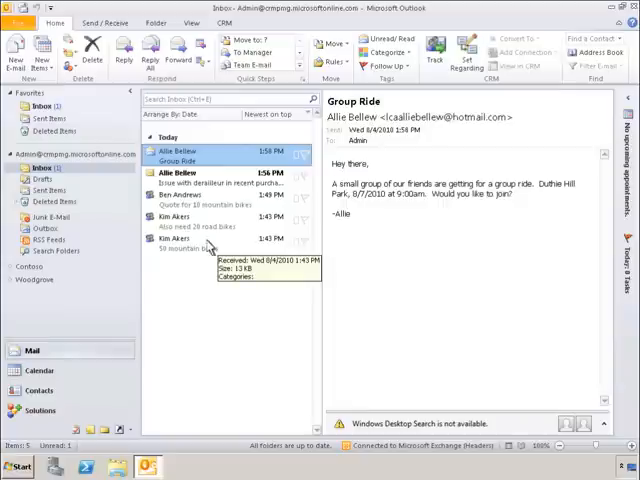
Step: Open Kim Akers' 'Also need 20 road bikes' e-mail to track it in CRM
left_click(180, 240)
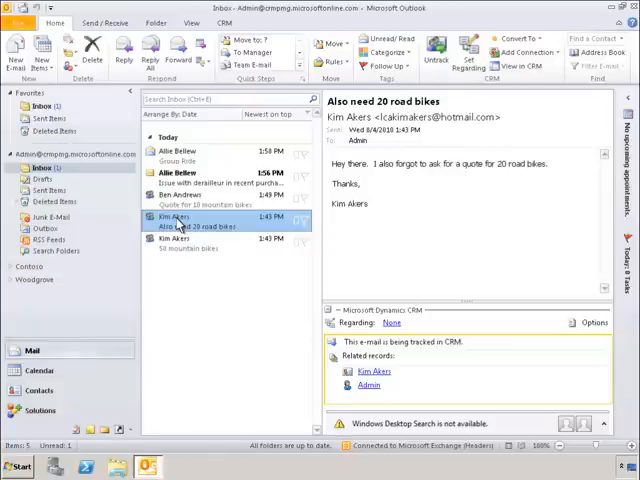
mouse_move(461, 124)
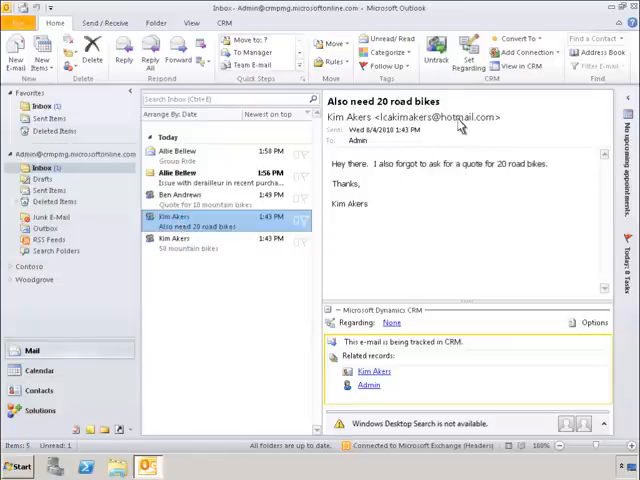
Step: Convert the road bike e-mail to an opportunity without recording a closed campaign response
left_click(525, 38)
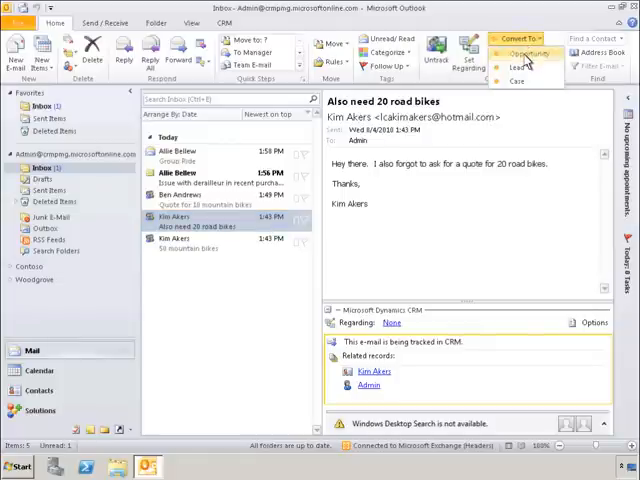
left_click(531, 53)
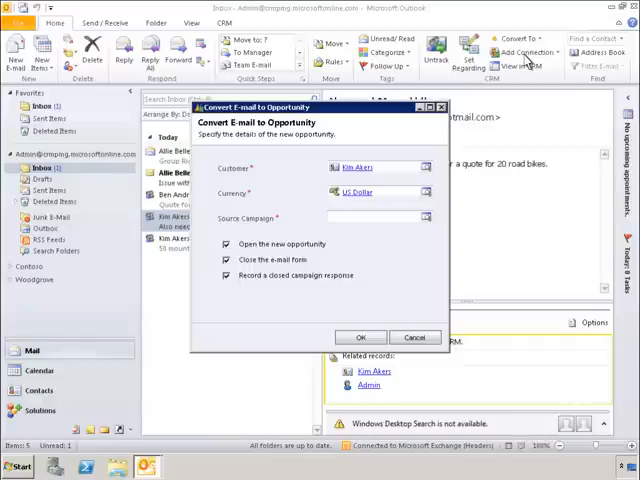
mouse_move(410, 93)
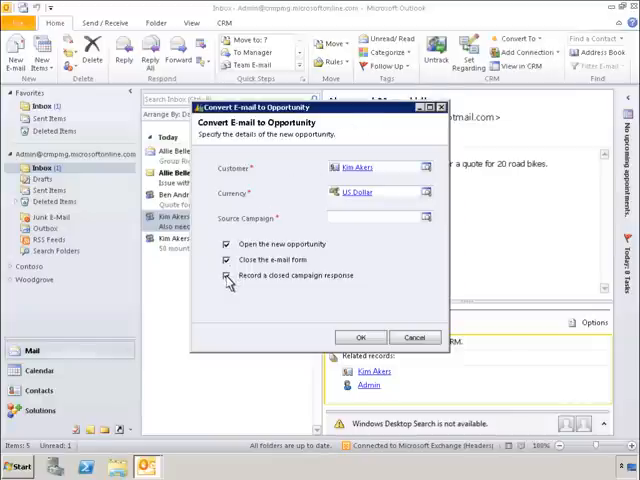
left_click(228, 276)
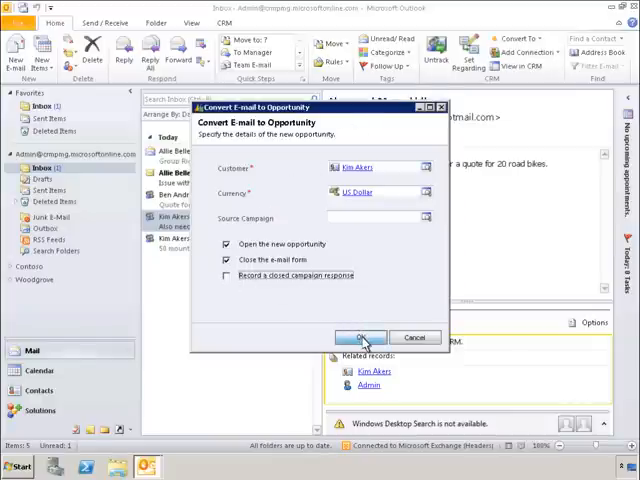
left_click(360, 337)
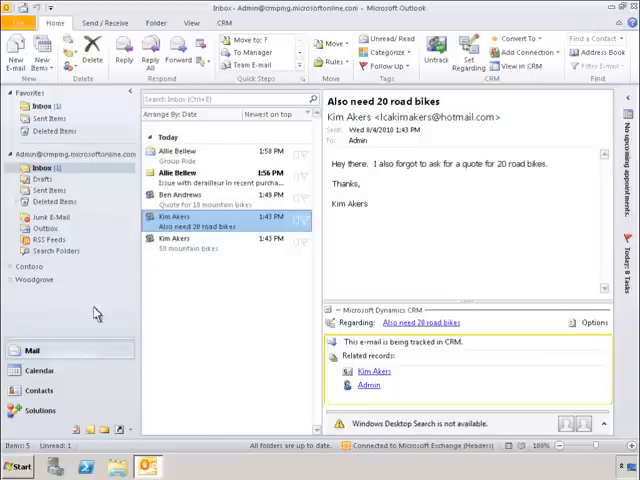
Step: Switch the navigation pane to Solutions to reach the CRM Sales record types
left_click(36, 410)
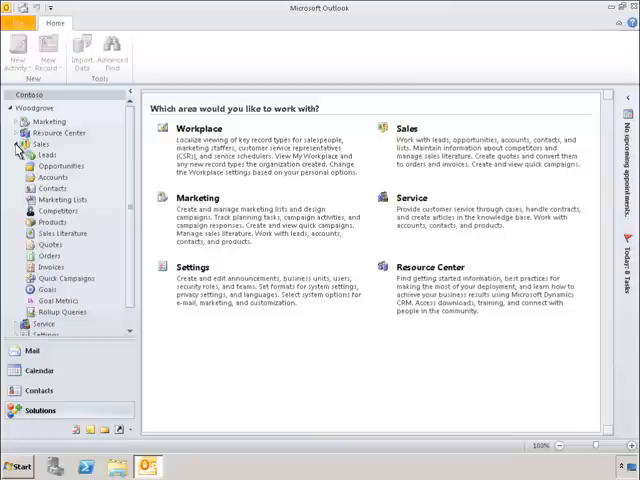
mouse_move(65, 172)
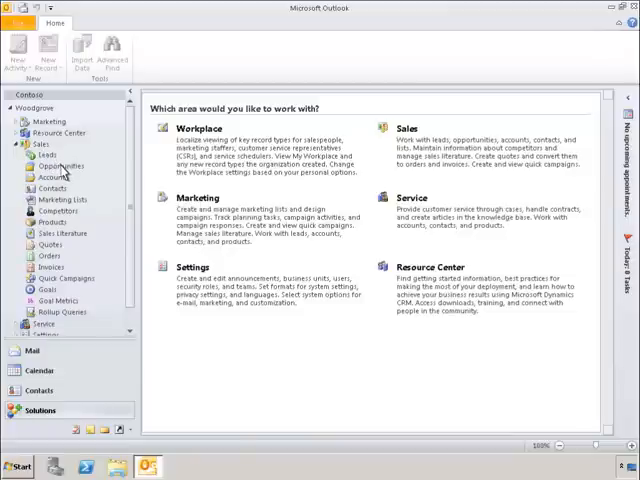
Step: Open Sales > Opportunities, view Won Opportunities, then return to the Open Opportunities tab
left_click(61, 165)
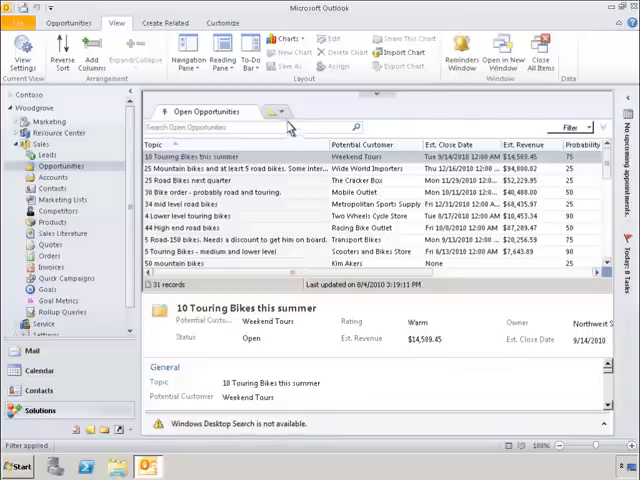
left_click(283, 111)
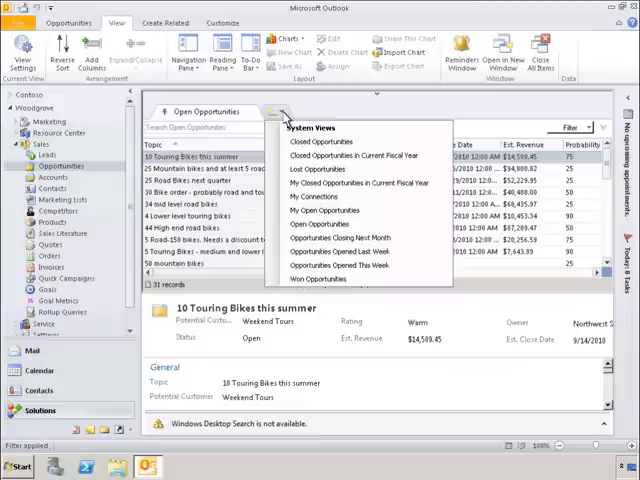
mouse_move(320, 279)
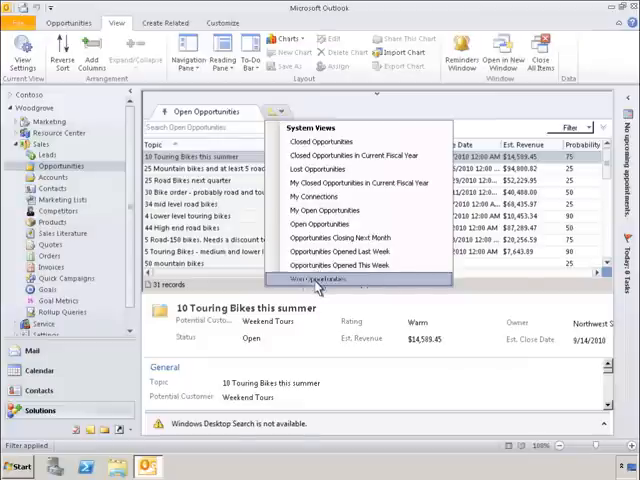
left_click(316, 279)
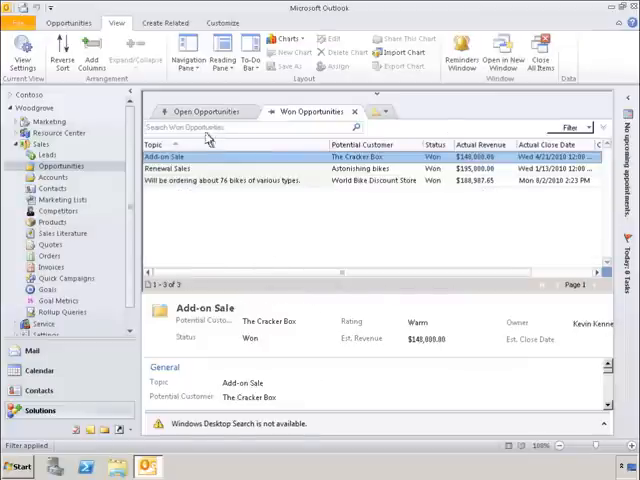
left_click(204, 111)
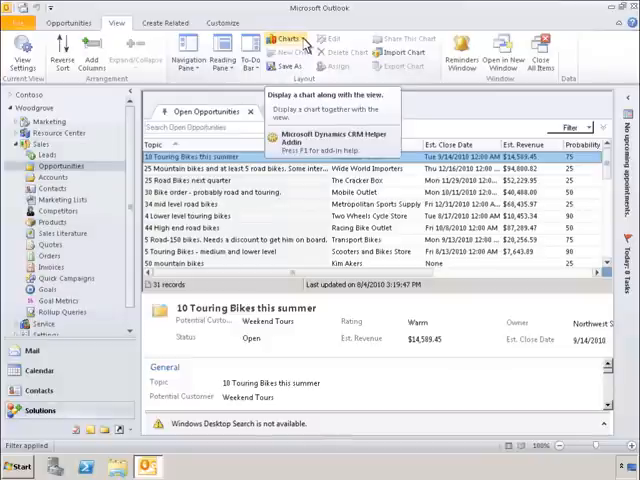
left_click(293, 40)
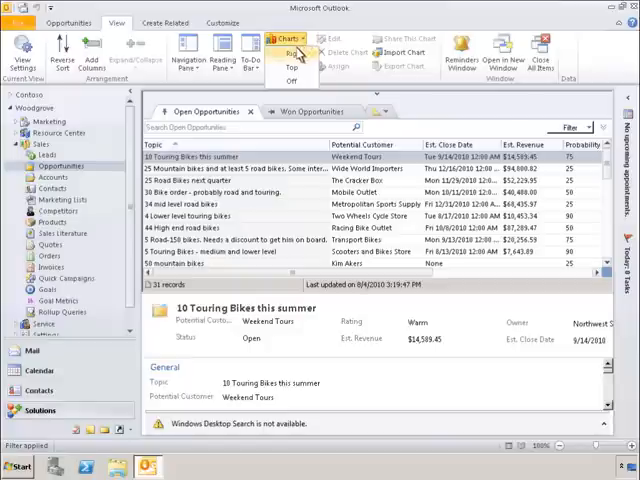
left_click(289, 53)
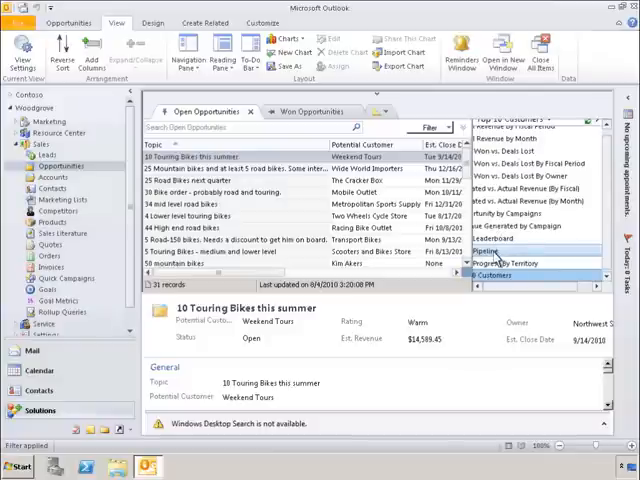
left_click(487, 251)
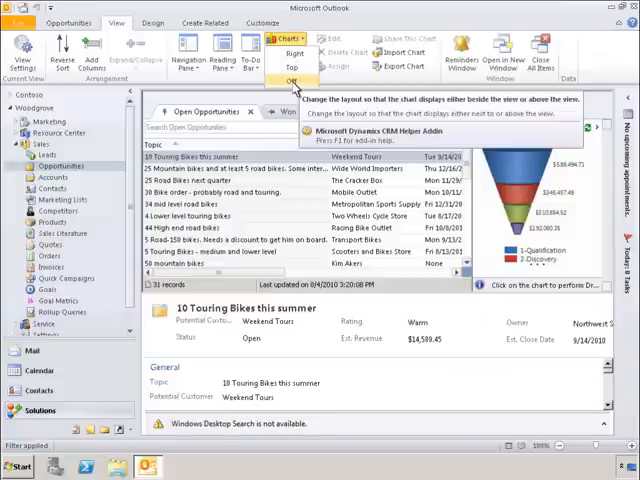
left_click(295, 81)
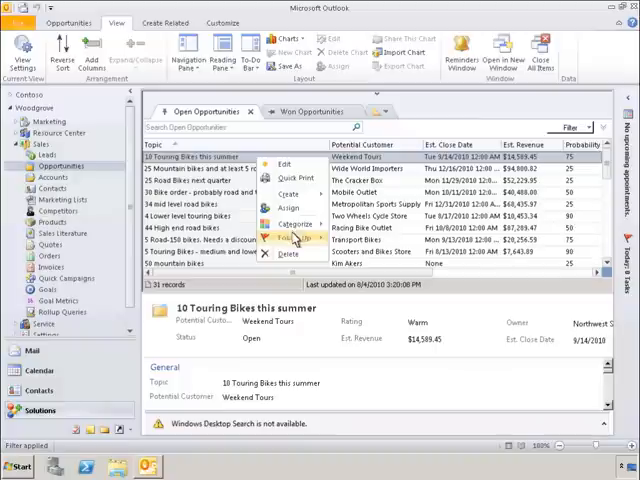
Step: Show the opportunity action commands above the 31 open opportunities
left_click(295, 237)
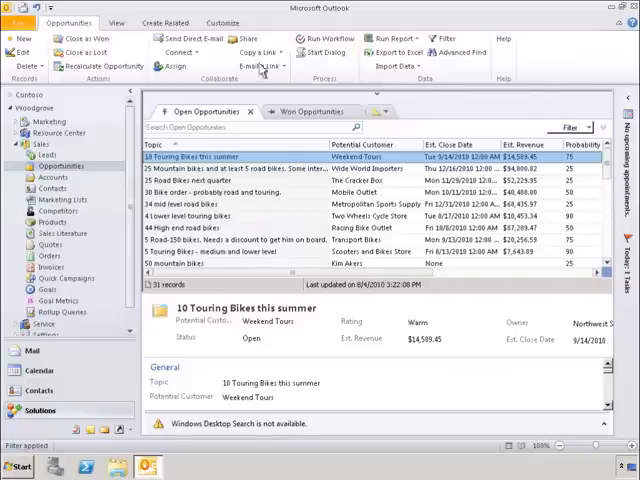
Step: Switch to the View tab's layout options for the Open Opportunities list
left_click(118, 22)
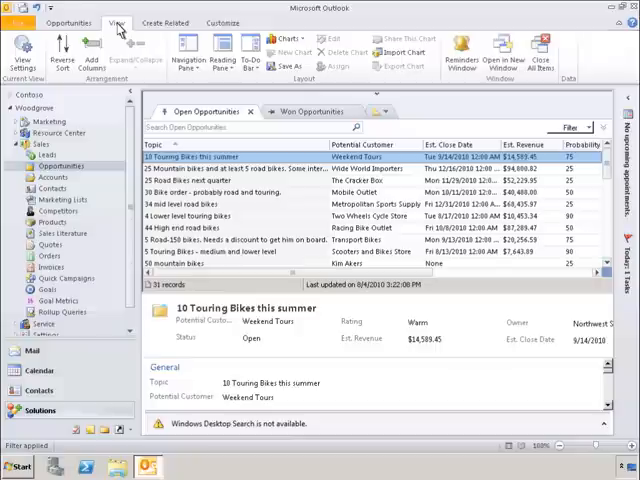
mouse_move(26, 48)
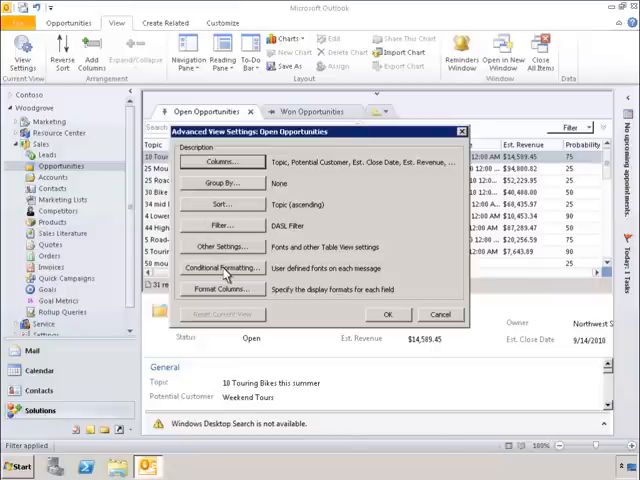
Step: Add a new conditional formatting rule with a maroon, bold, 12 pt font
left_click(223, 267)
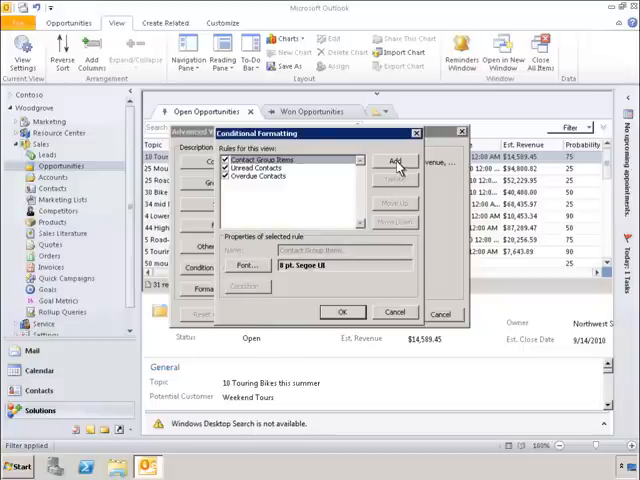
left_click(394, 162)
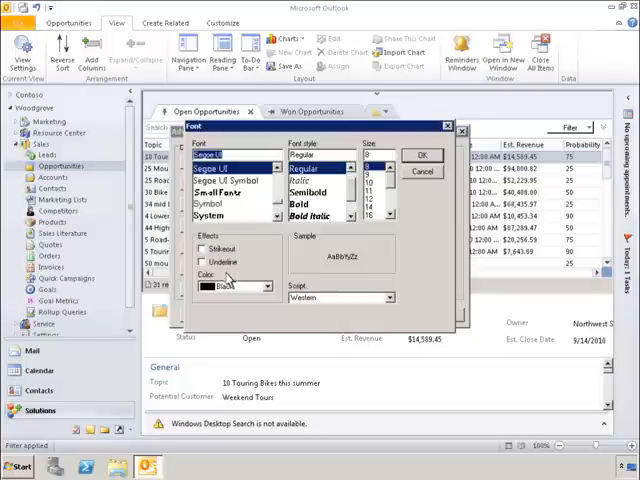
left_click(263, 287)
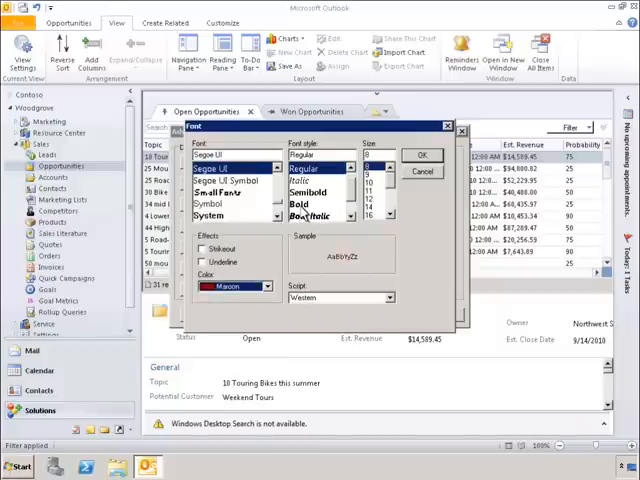
left_click(313, 202)
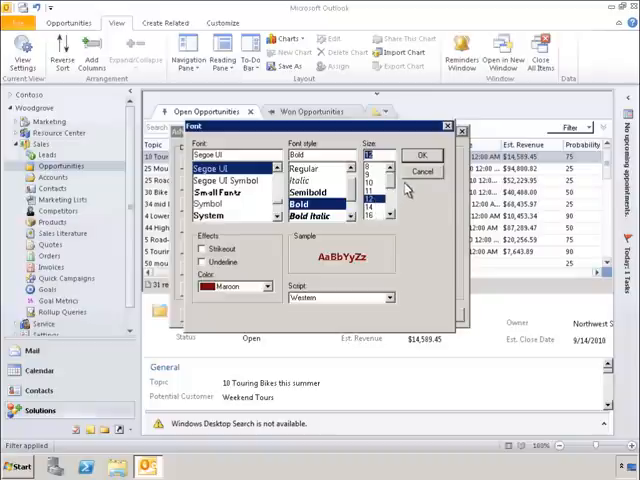
left_click(423, 156)
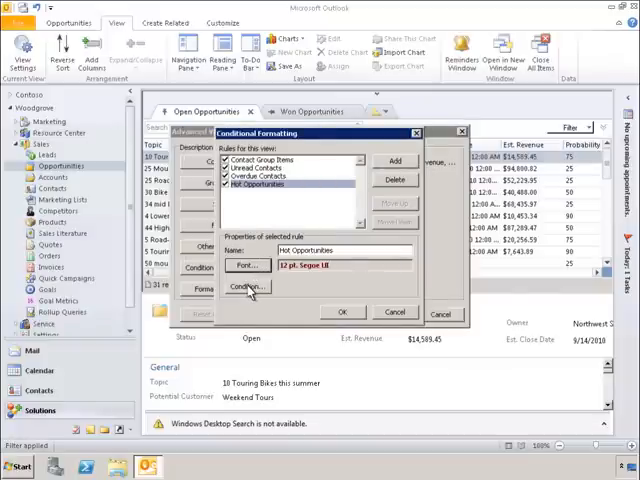
Step: Set the Hot Opportunities rule's criterion to Probability is at least 75
left_click(245, 288)
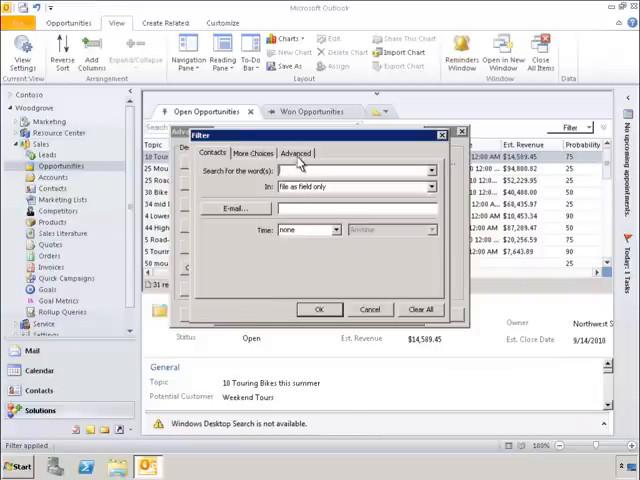
left_click(294, 153)
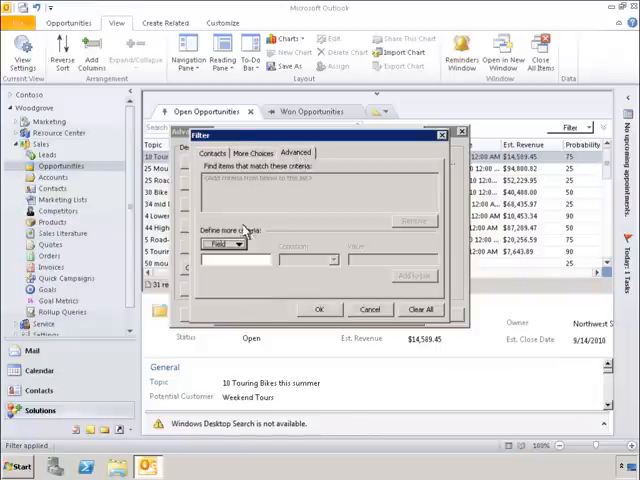
left_click(237, 243)
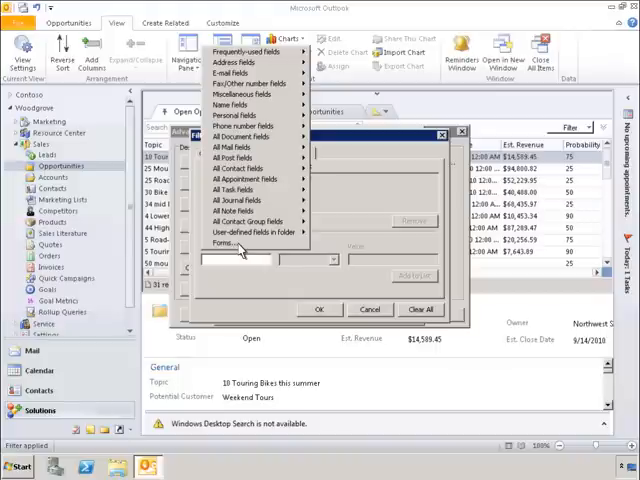
mouse_move(248, 235)
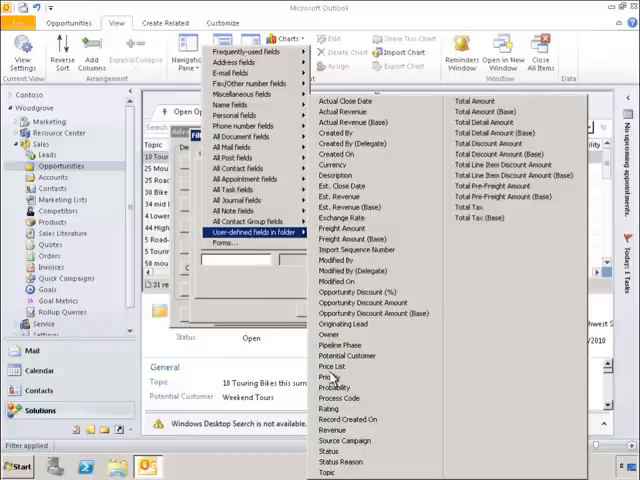
left_click(335, 388)
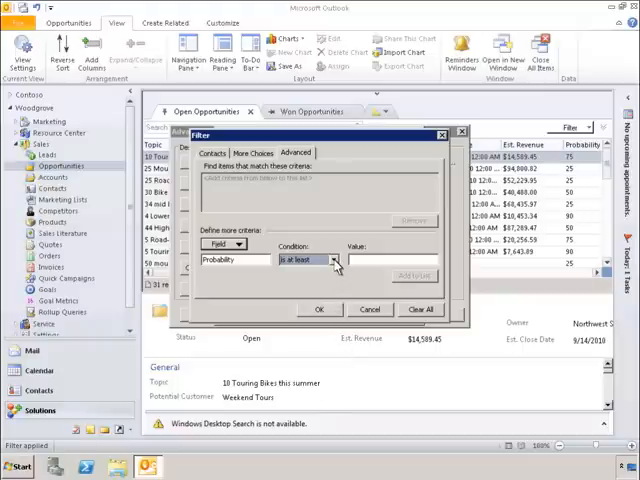
left_click(335, 259)
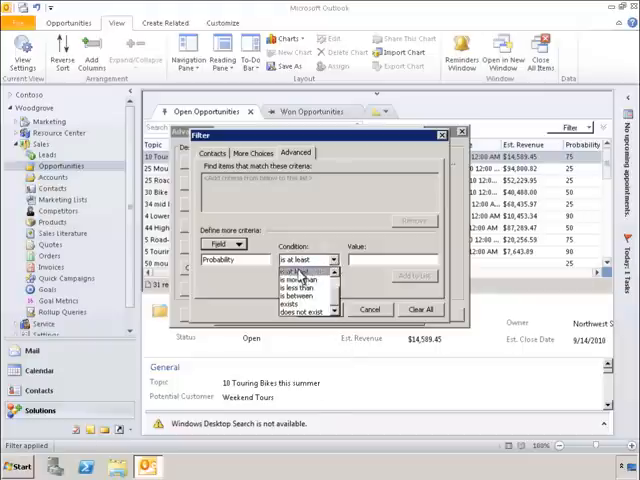
left_click(305, 259)
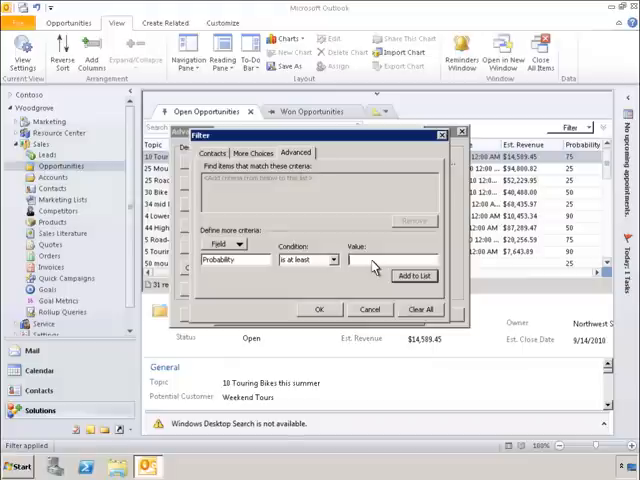
type("75")
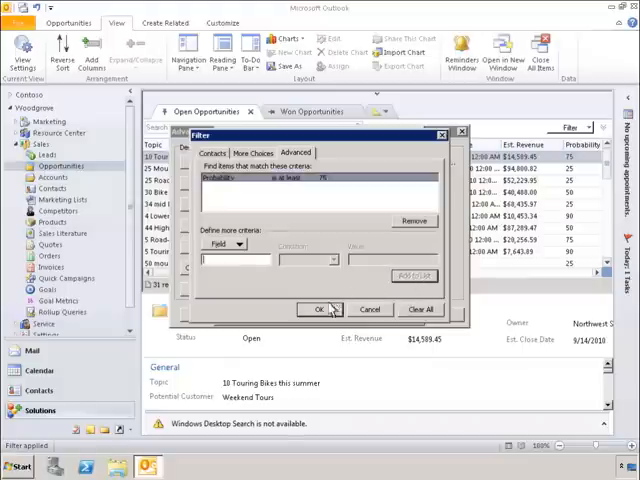
Step: Confirm the Filter, Conditional Formatting and Advanced View Settings dialogs
left_click(319, 309)
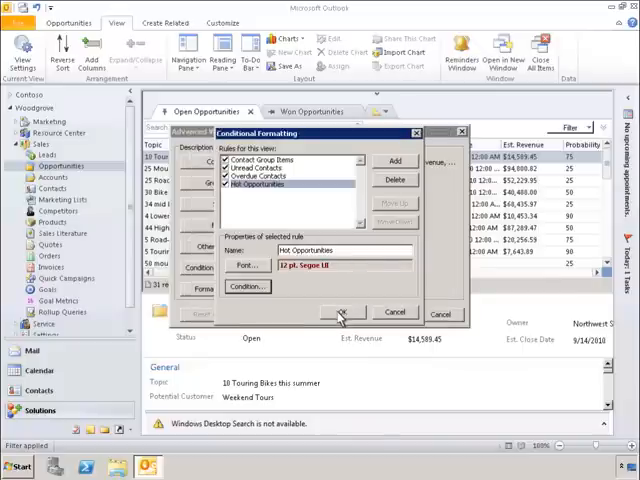
left_click(348, 314)
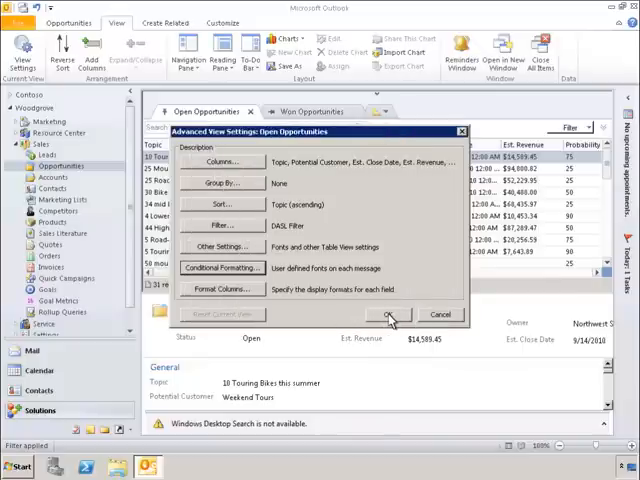
left_click(388, 314)
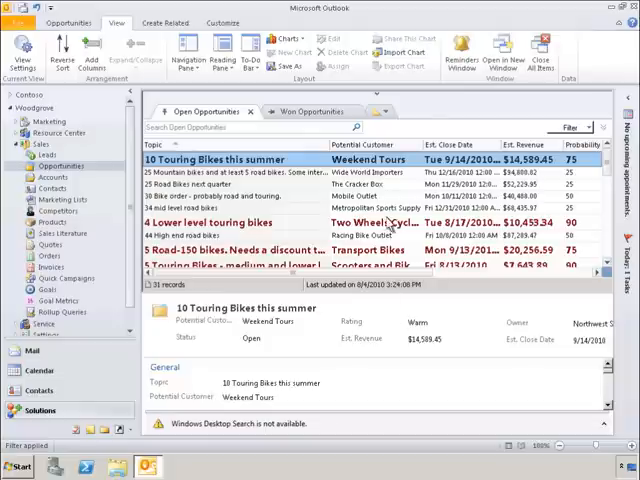
Step: Choose My Open Opportunities from the System Views in the view list
left_click(381, 111)
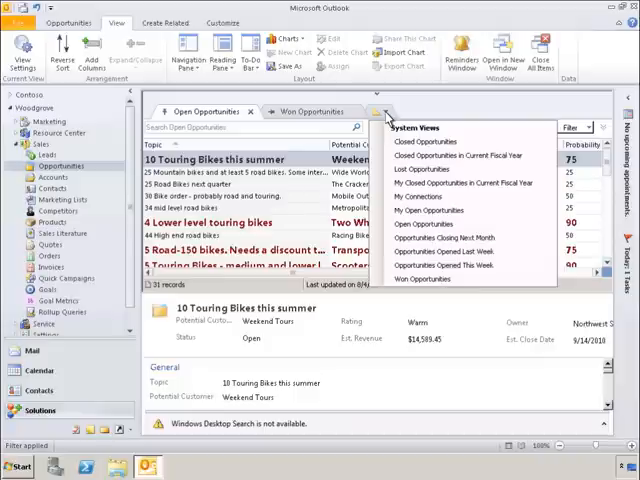
mouse_move(412, 152)
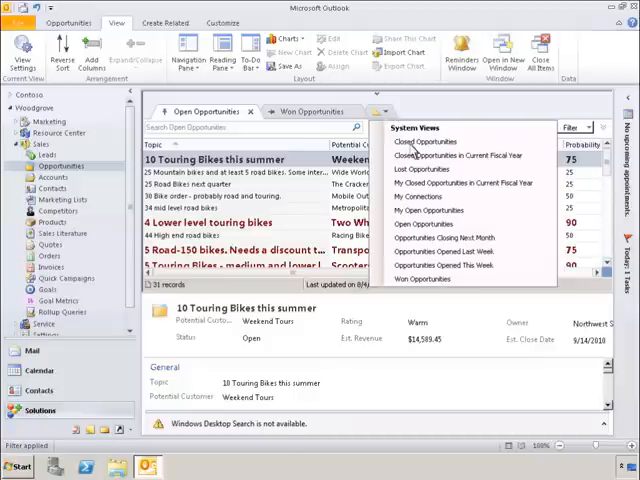
mouse_move(430, 218)
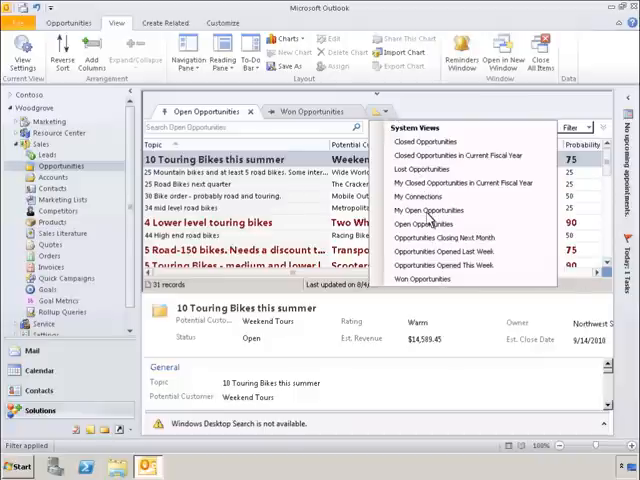
left_click(429, 196)
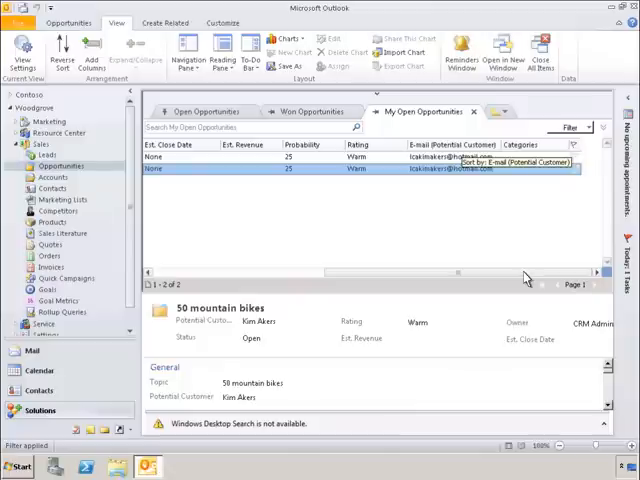
mouse_move(475, 198)
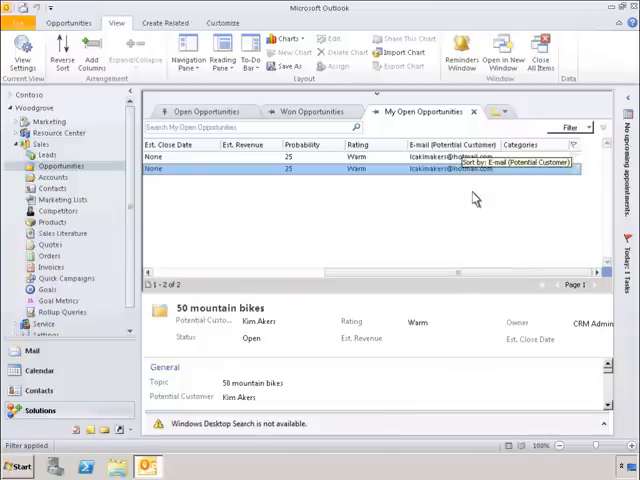
Step: Remove the E-mail (Potential Customer) column through the header's Add Columns chooser
right_click(455, 145)
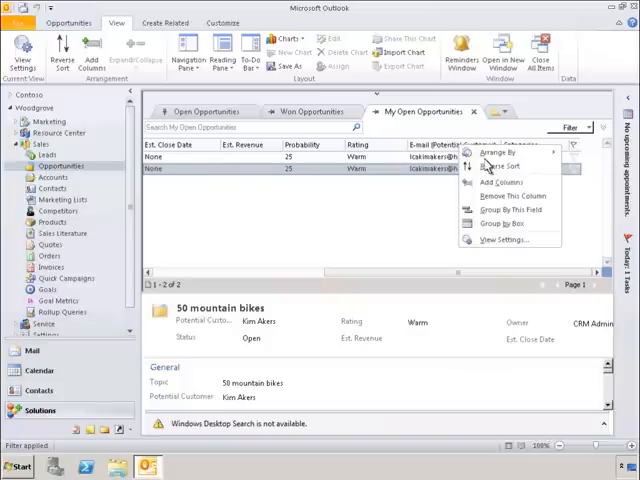
mouse_move(501, 193)
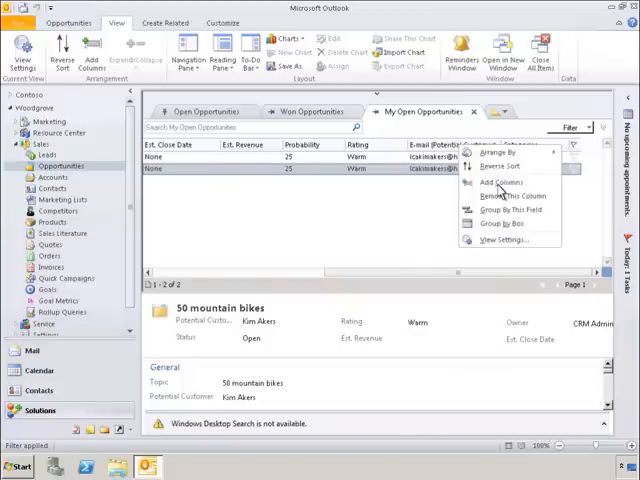
left_click(493, 182)
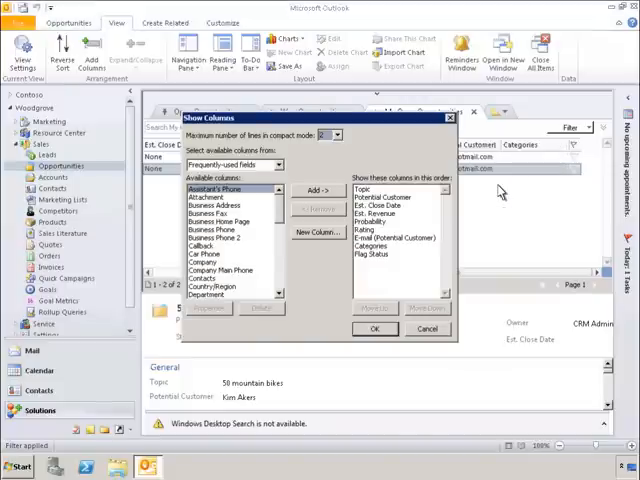
mouse_move(402, 235)
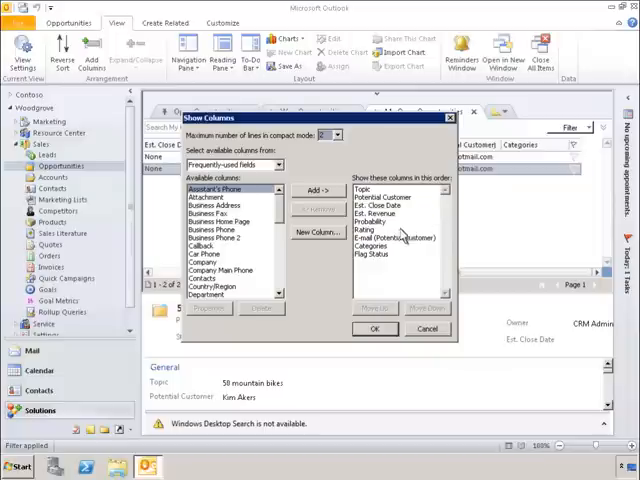
left_click(395, 238)
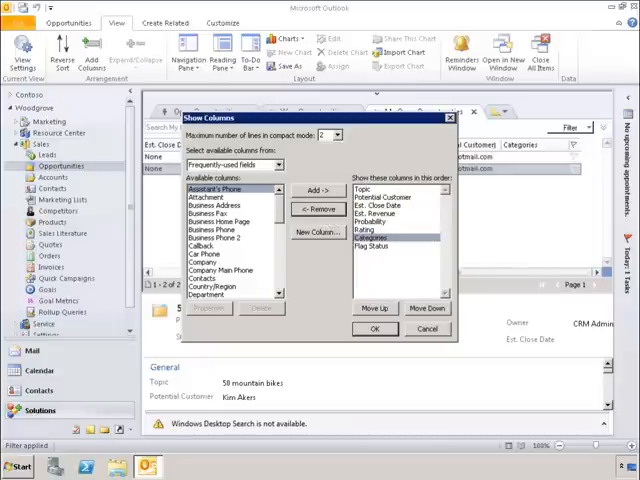
Step: Remove Categories from the shown columns, then add the user-defined Pipeline Phase field and apply
left_click(319, 210)
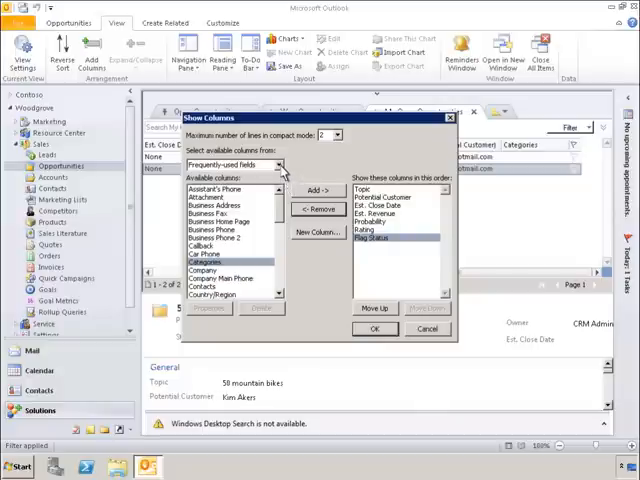
left_click(270, 164)
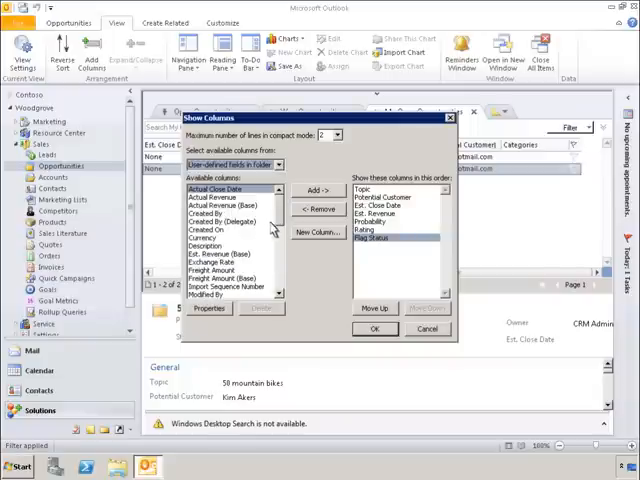
scroll("down", 3)
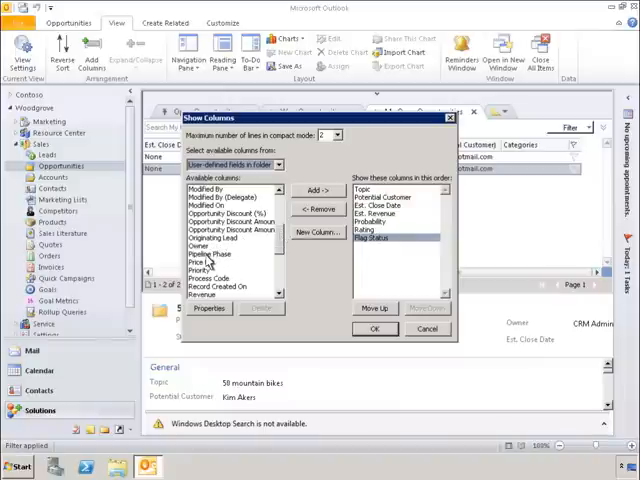
left_click(221, 254)
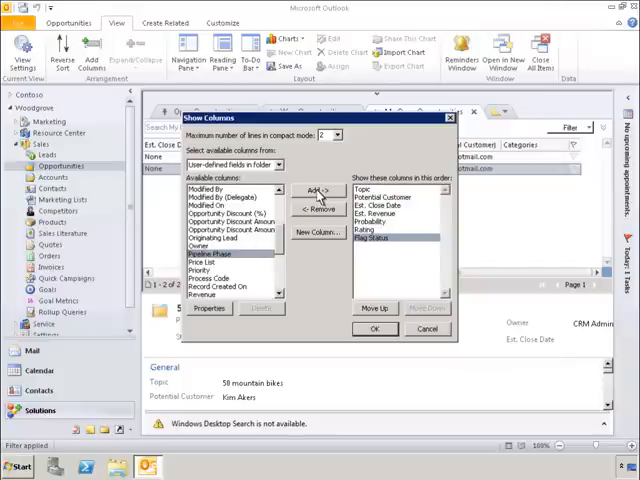
left_click(317, 191)
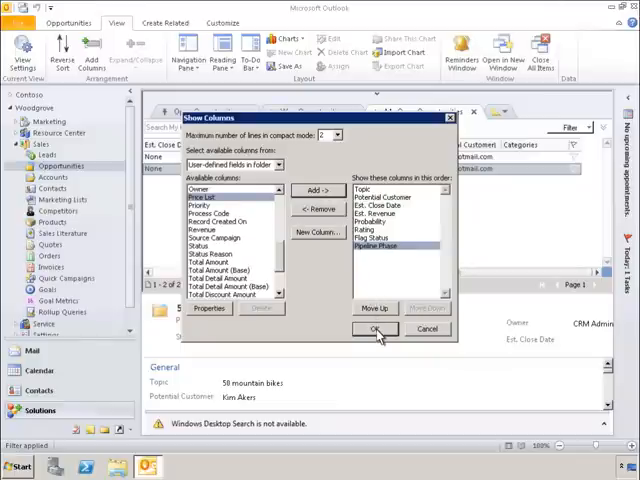
left_click(374, 329)
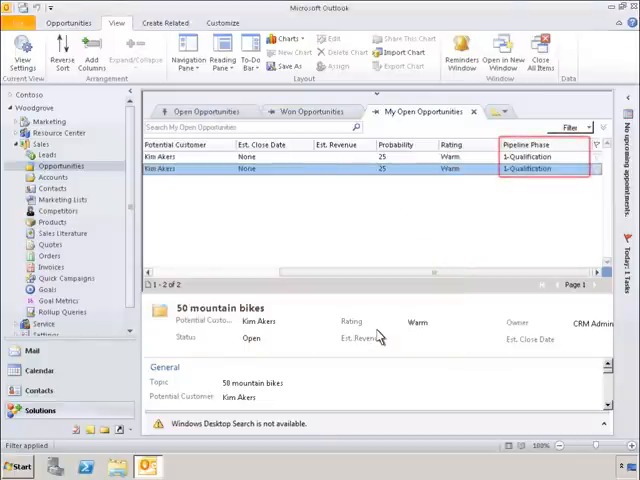